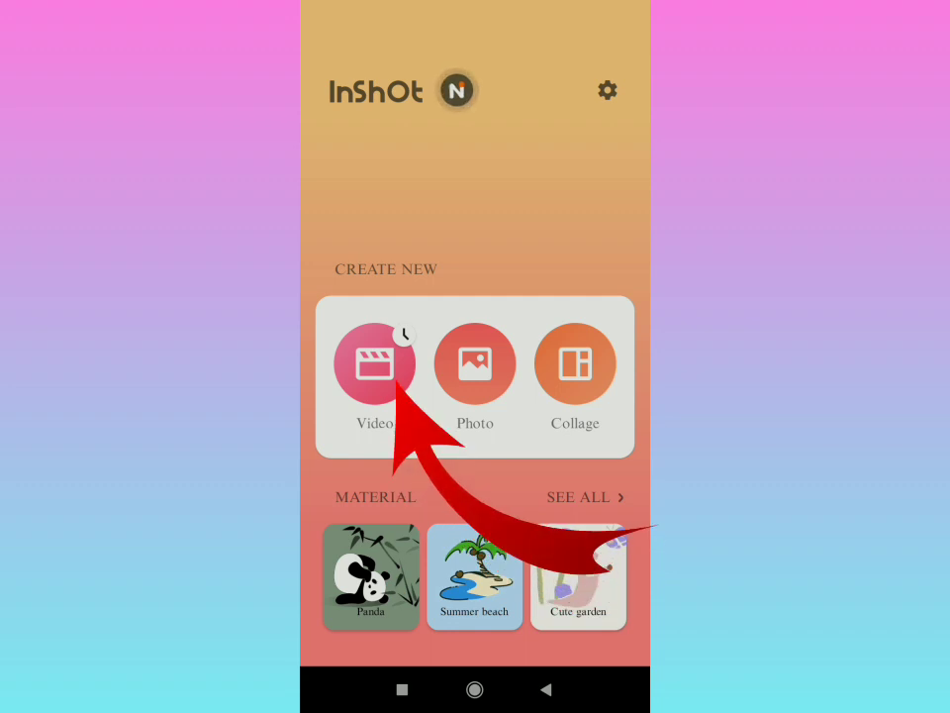
# Step: Start a new video project from Create New on the InShot home screen
pyautogui.click(374, 365)
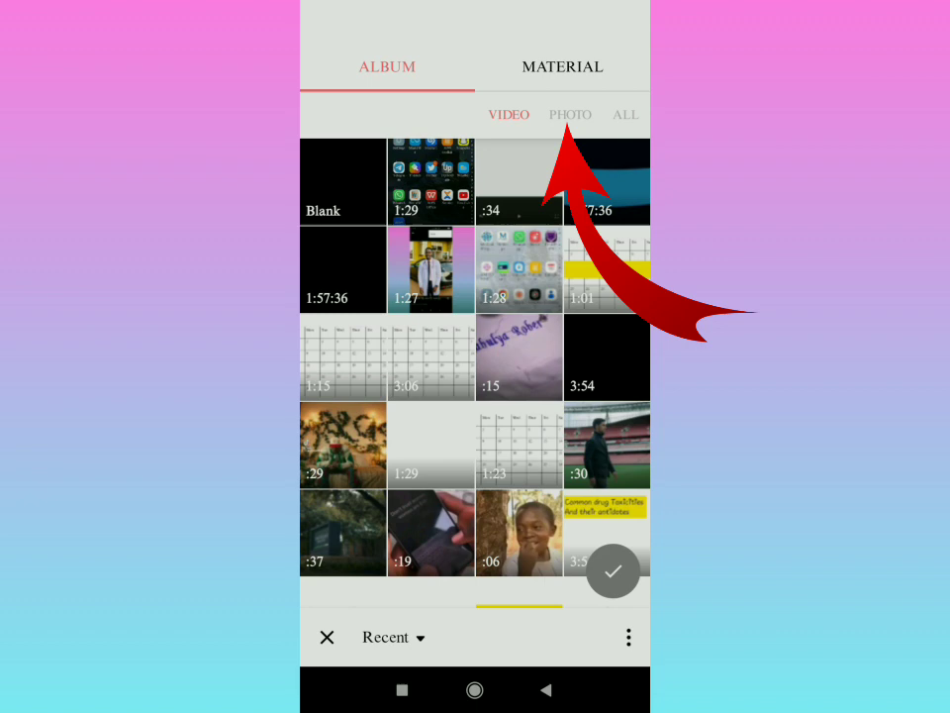
# Step: Switch the album picker from videos to photos
pyautogui.click(570, 113)
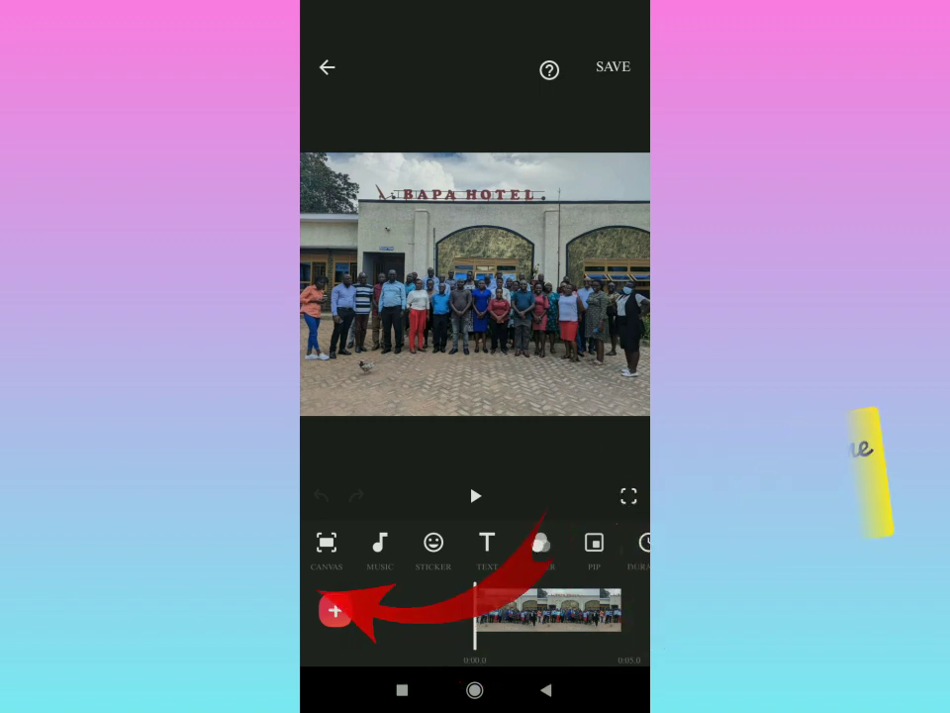
# Step: Add a second photo from the album to the timeline after the group photo
pyautogui.click(336, 610)
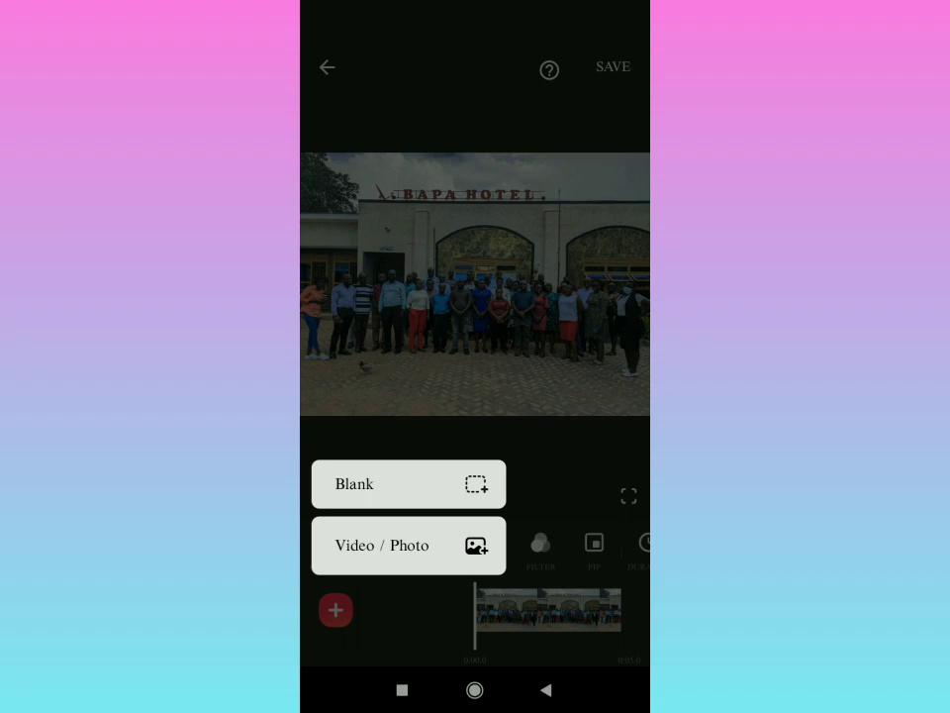
pyautogui.click(408, 546)
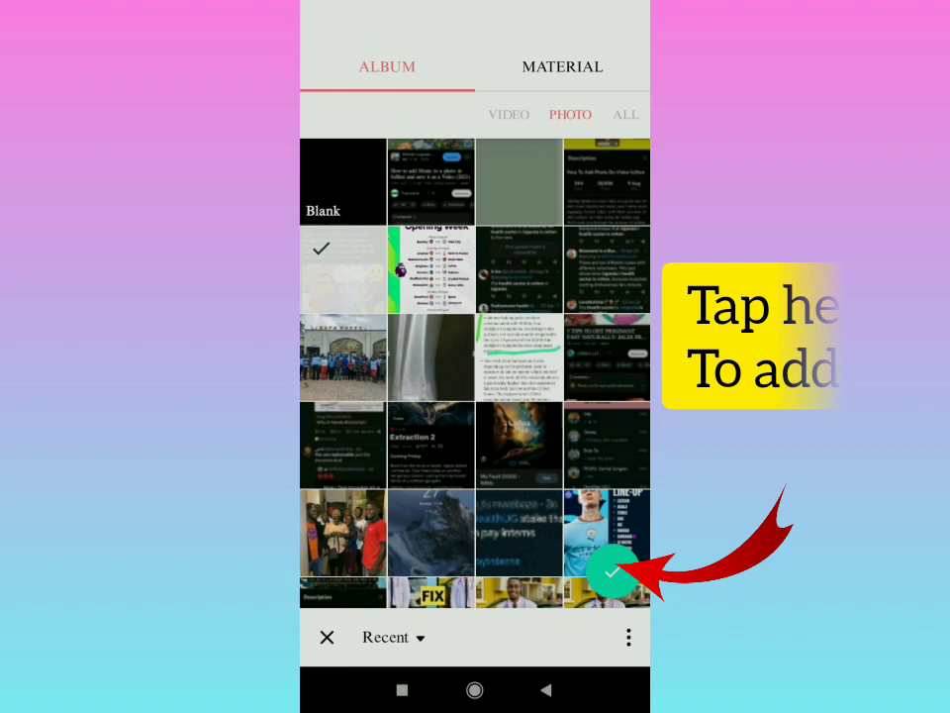
pyautogui.click(613, 578)
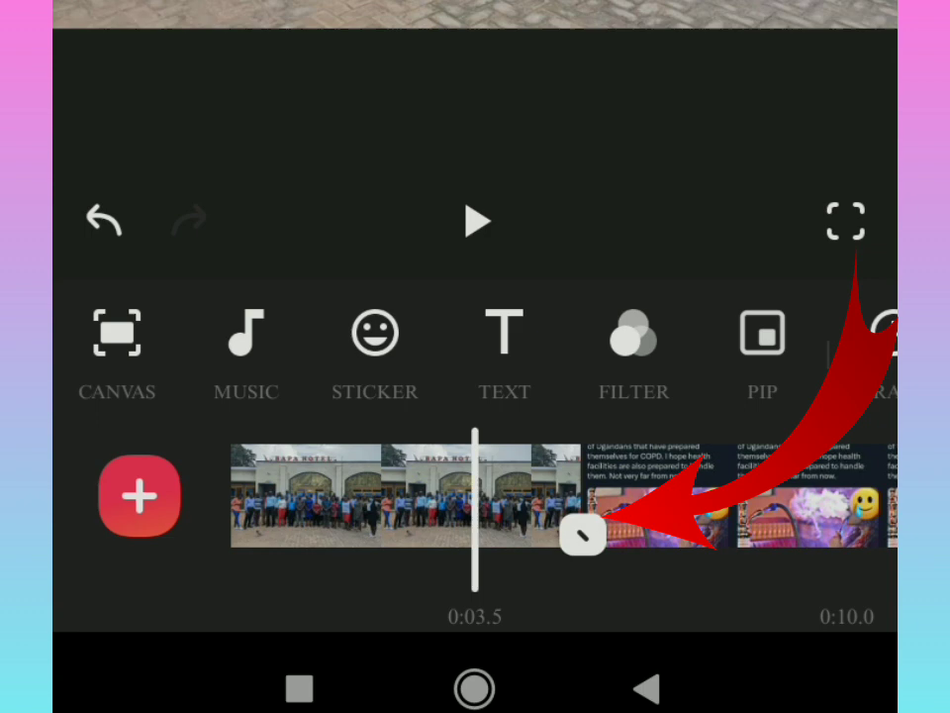
# Step: Join the two photos with a Basic transition and confirm it
pyautogui.click(584, 534)
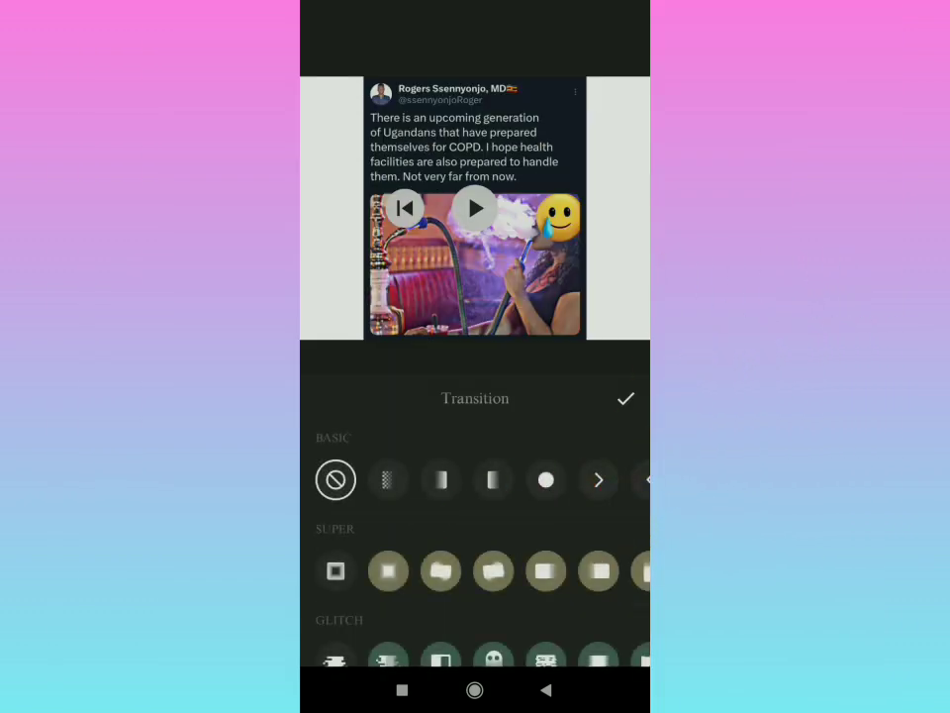
pyautogui.click(440, 481)
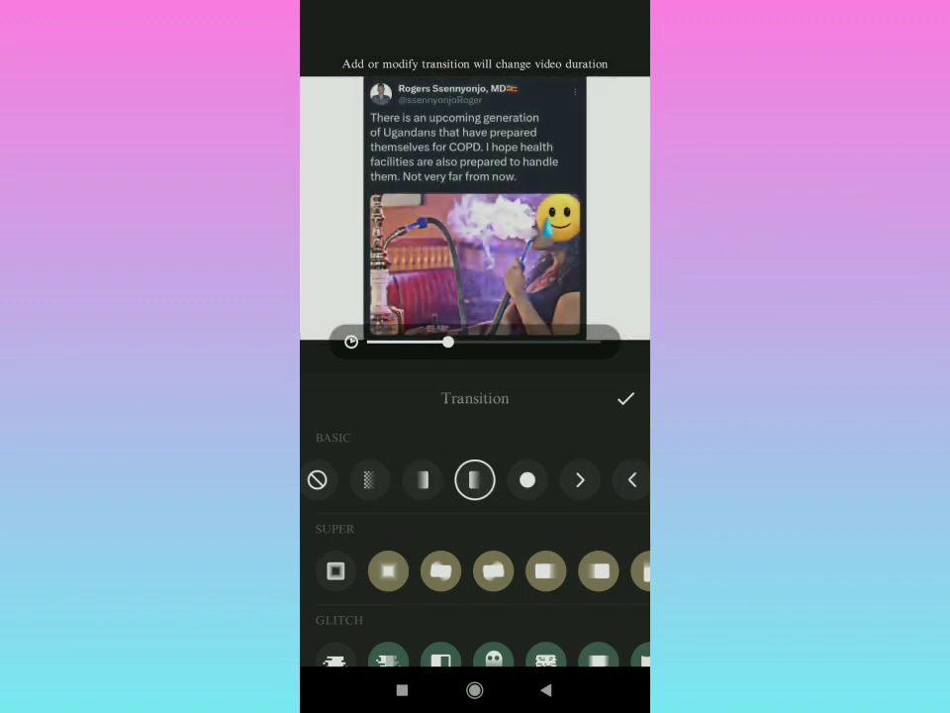
pyautogui.click(625, 398)
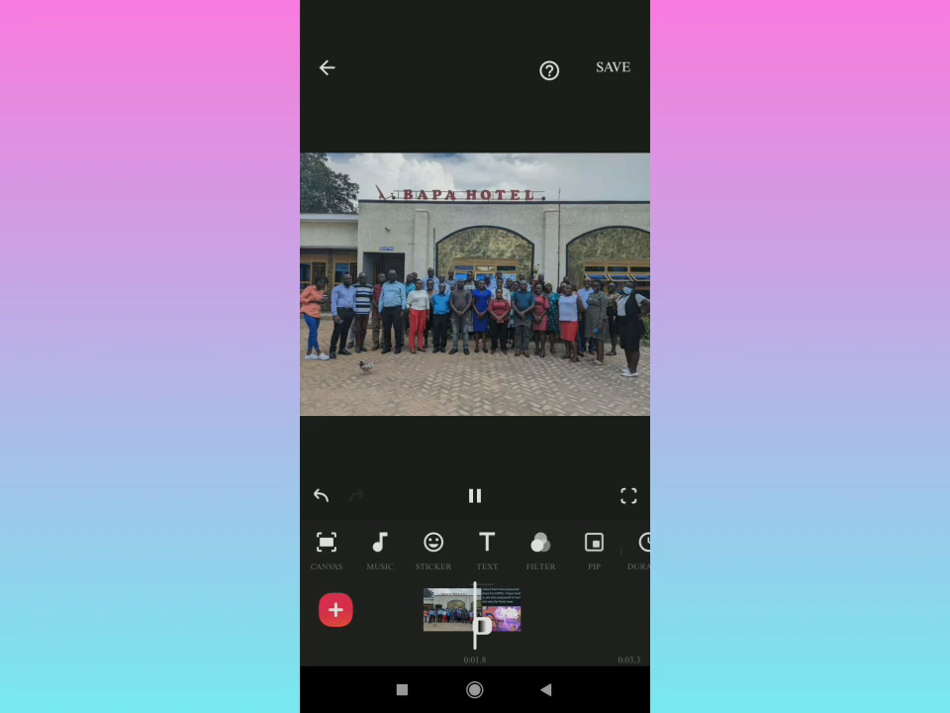
# Step: Stop the preview and bring up the save settings showing 1080p at 30fps
pyautogui.click(475, 495)
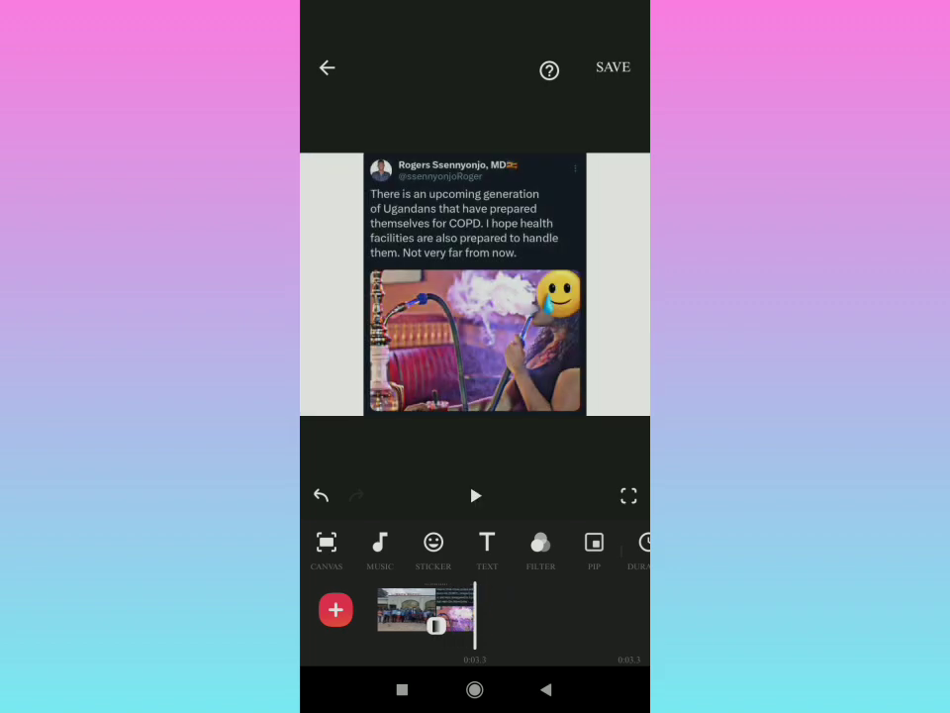
pyautogui.click(612, 67)
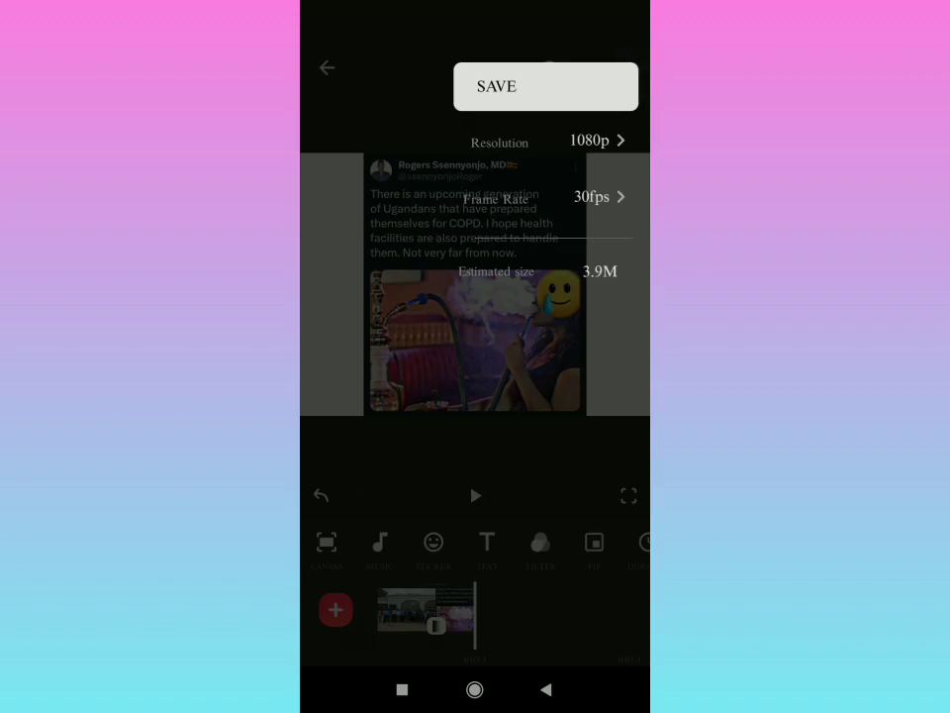